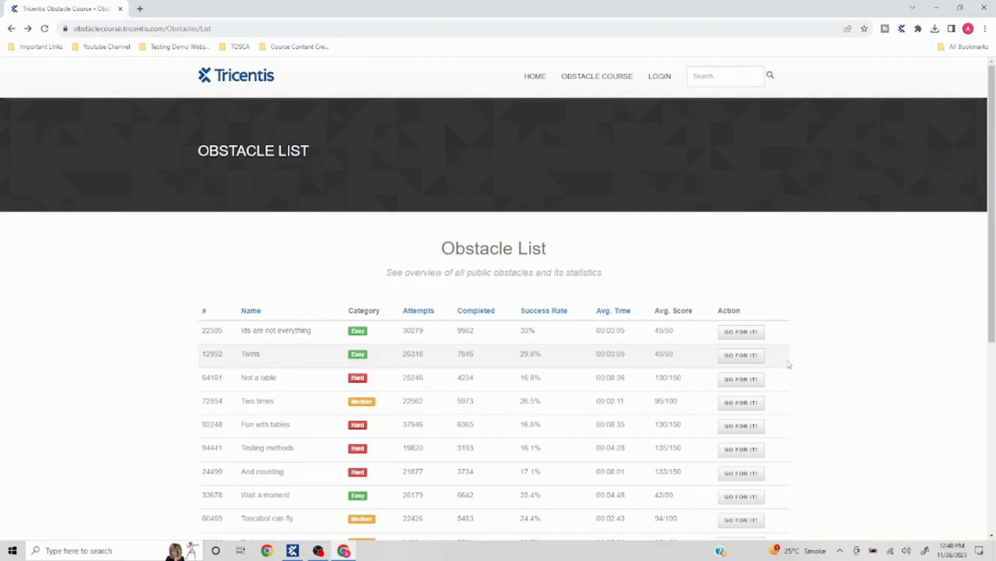
Launch the Twins obstacle page via GO FOR IT! in its Obstacle List row
left_click(741, 355)
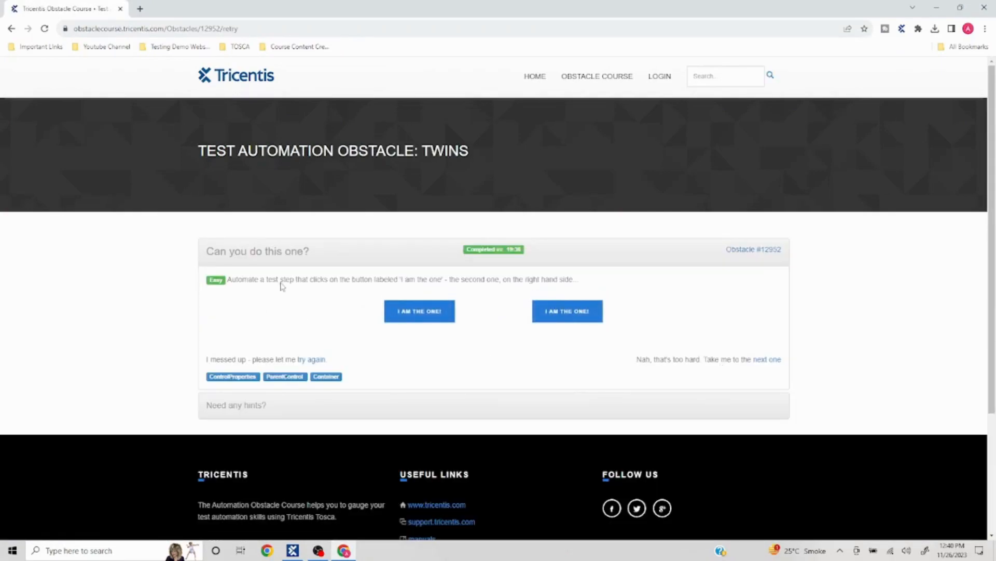
mouse_move(435, 286)
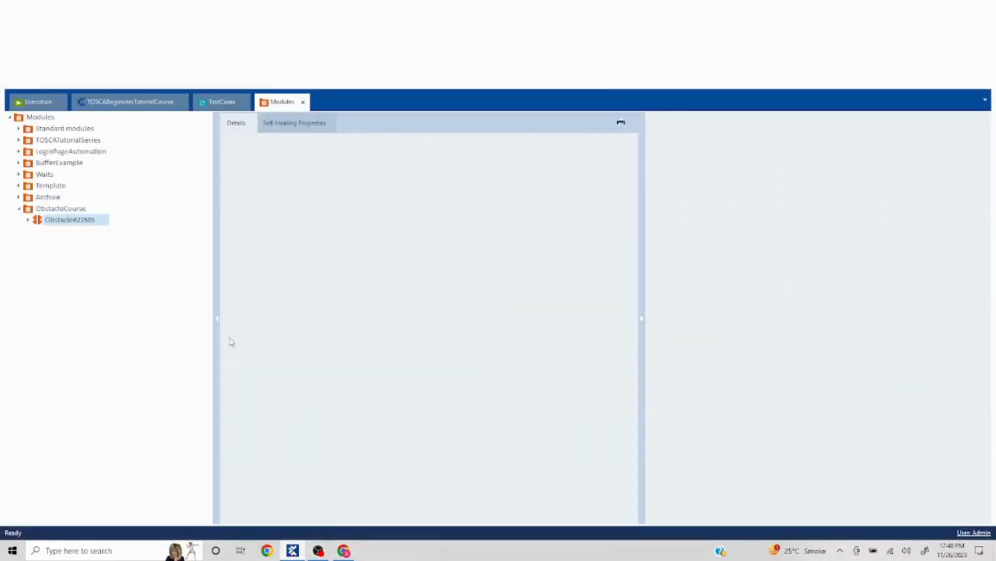
Start a Scan > Application into the ObstacleCourse modules folder
right_click(61, 207)
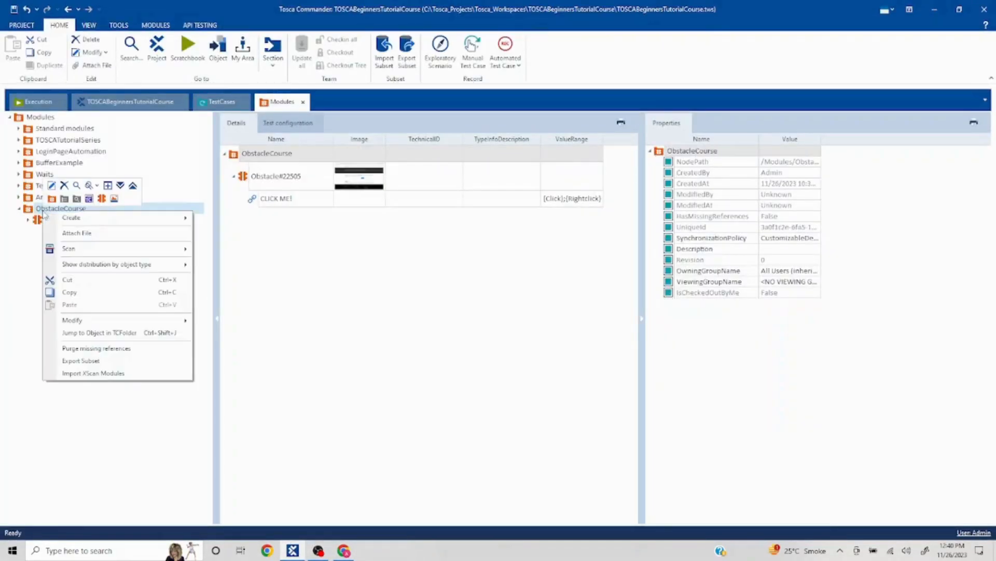
left_click(68, 249)
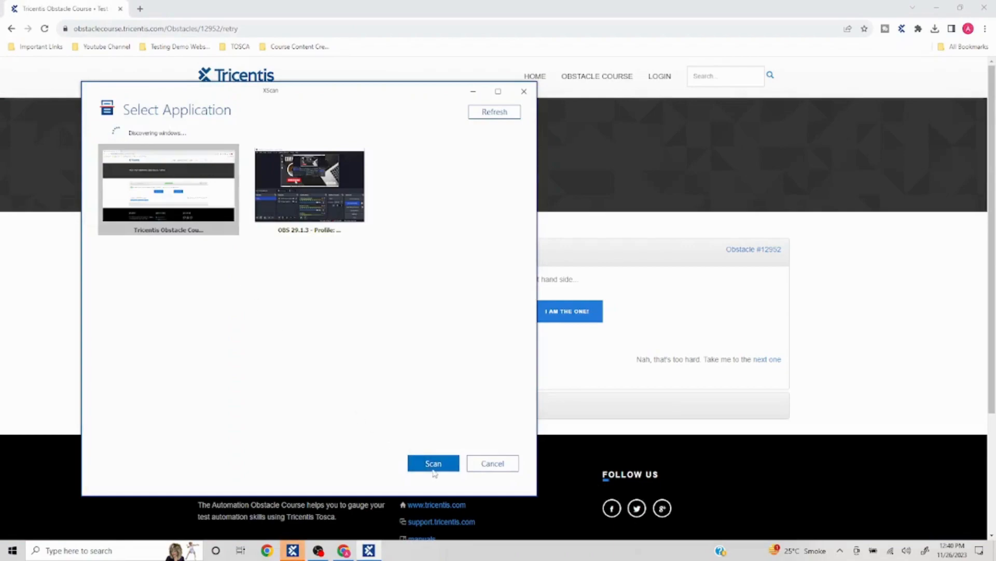
Scan the Tricentis Obstacle Course browser window showing the Twins page
left_click(433, 462)
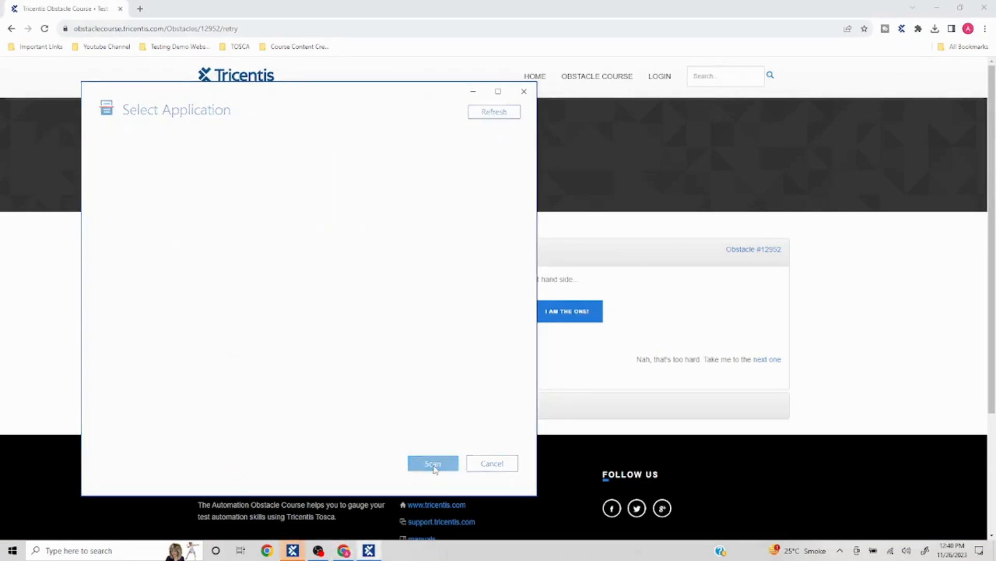
left_click(433, 462)
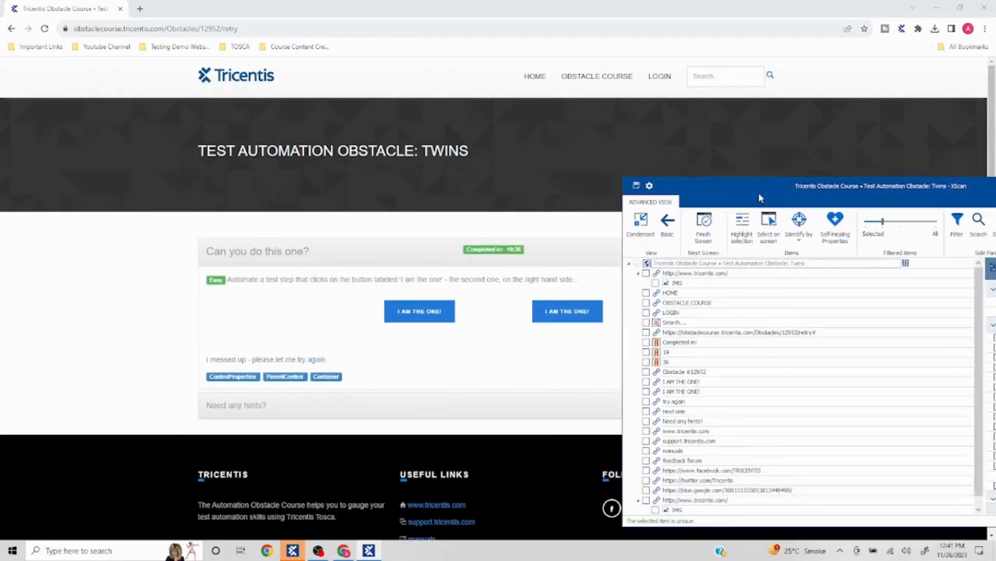
Capture the right-hand I AM THE ONE! button on screen and view its identifying properties
left_click(768, 226)
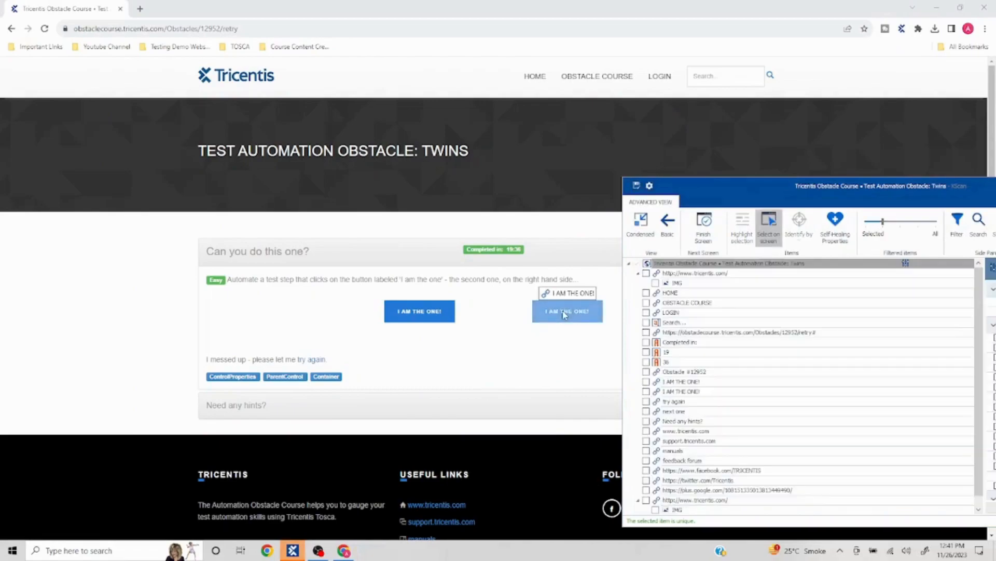
left_click(799, 225)
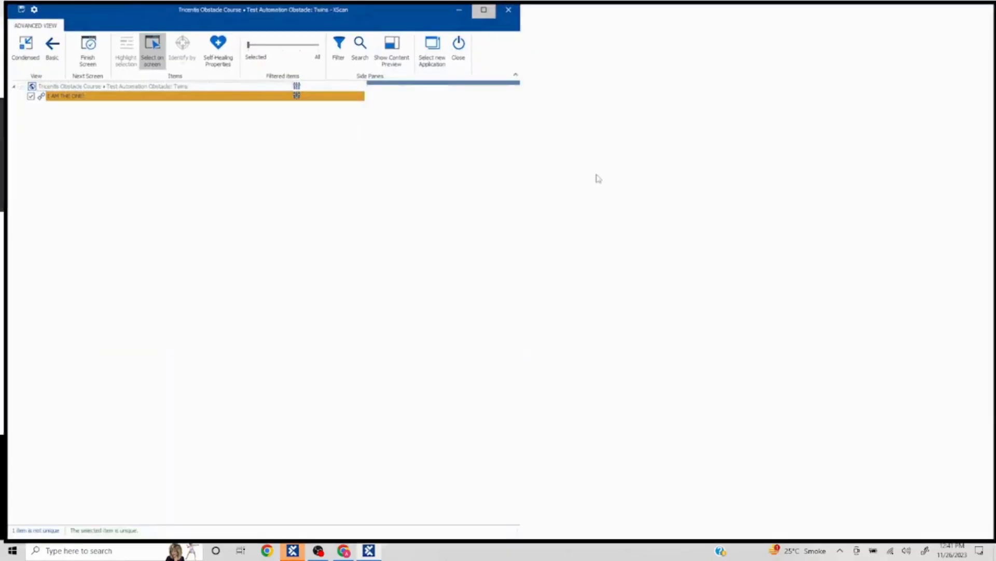
left_click(176, 48)
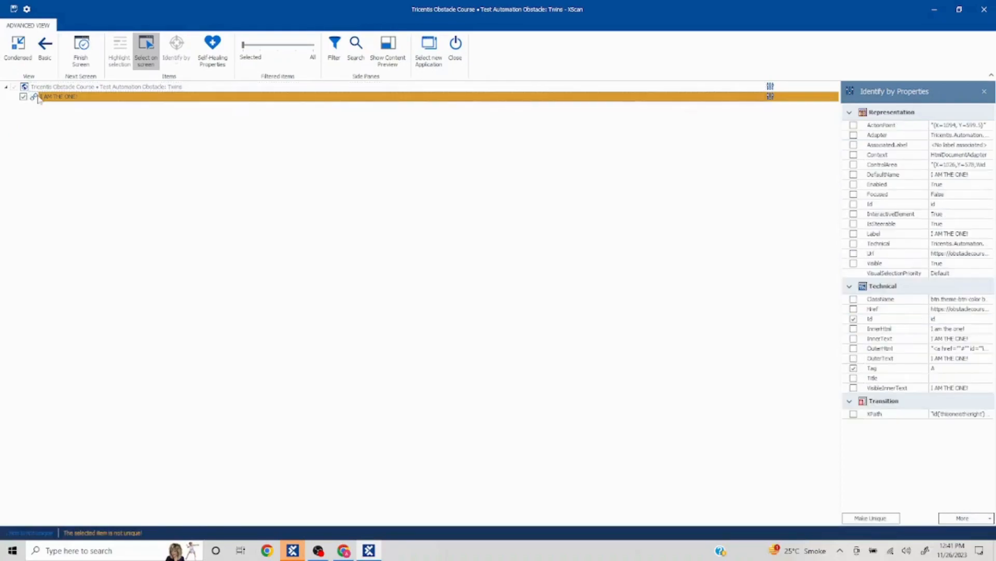
mouse_move(638, 348)
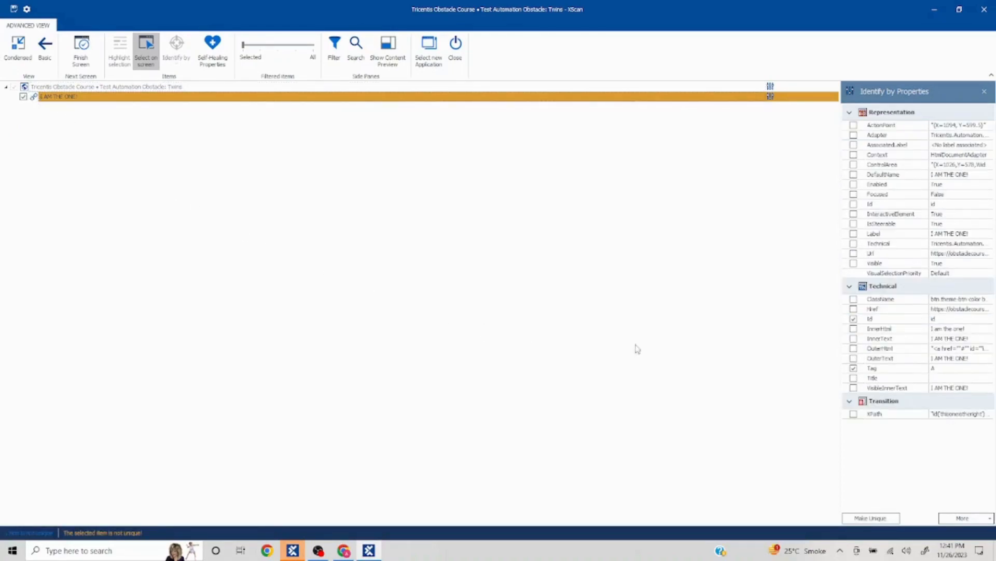
Try InnerHtml and InnerText as identifying properties, then remove them again
left_click(853, 329)
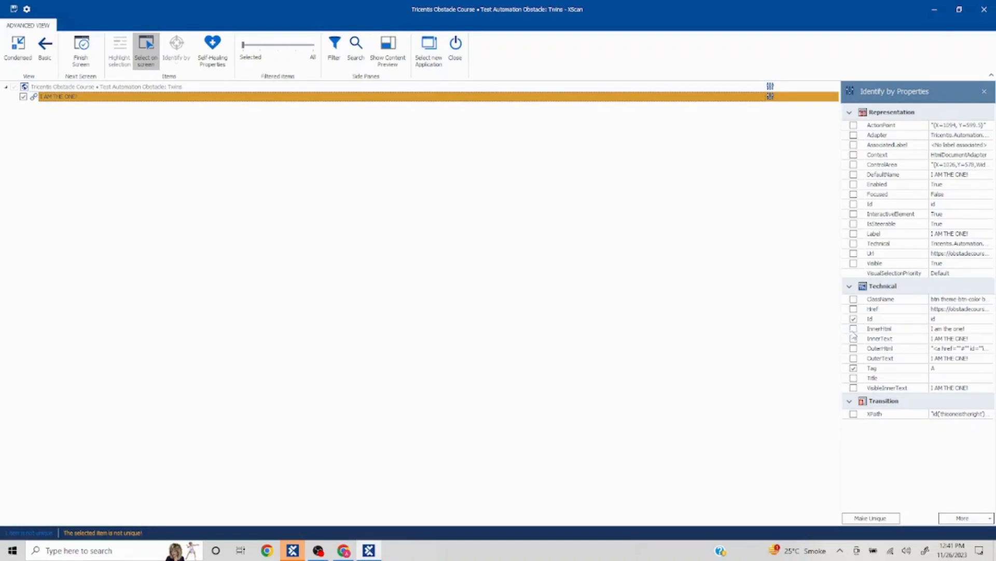
left_click(853, 337)
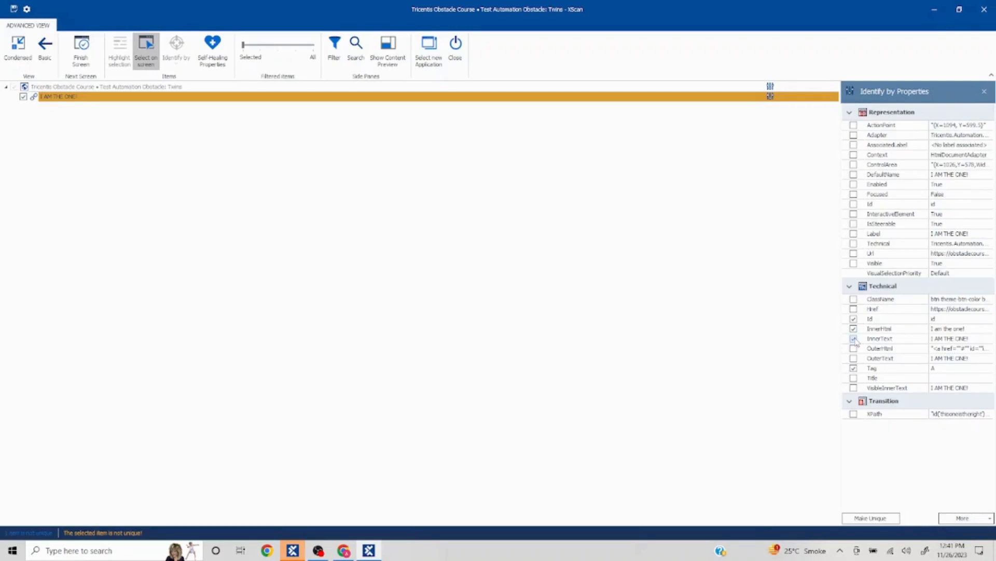
left_click(854, 338)
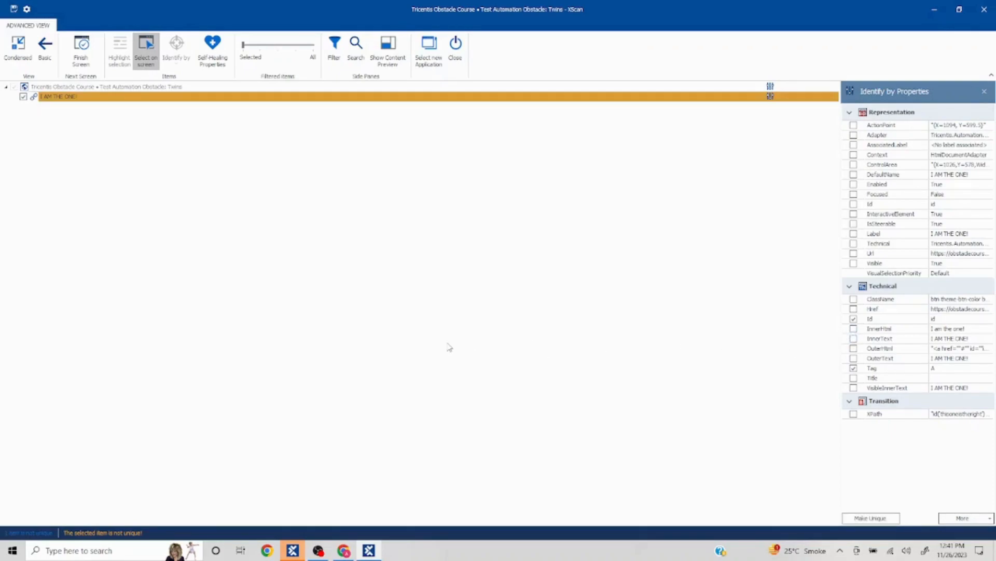
mouse_move(35, 134)
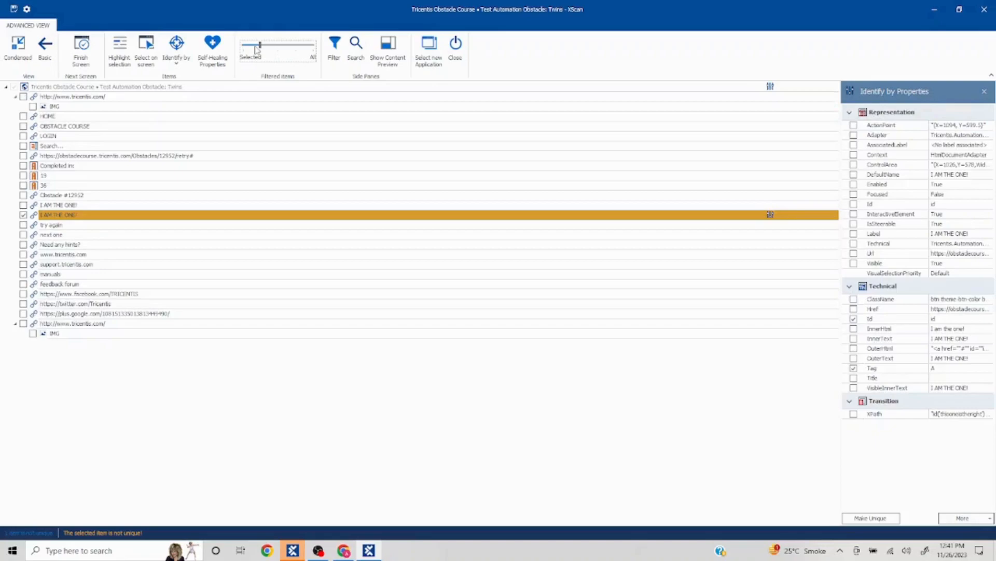
mouse_move(269, 51)
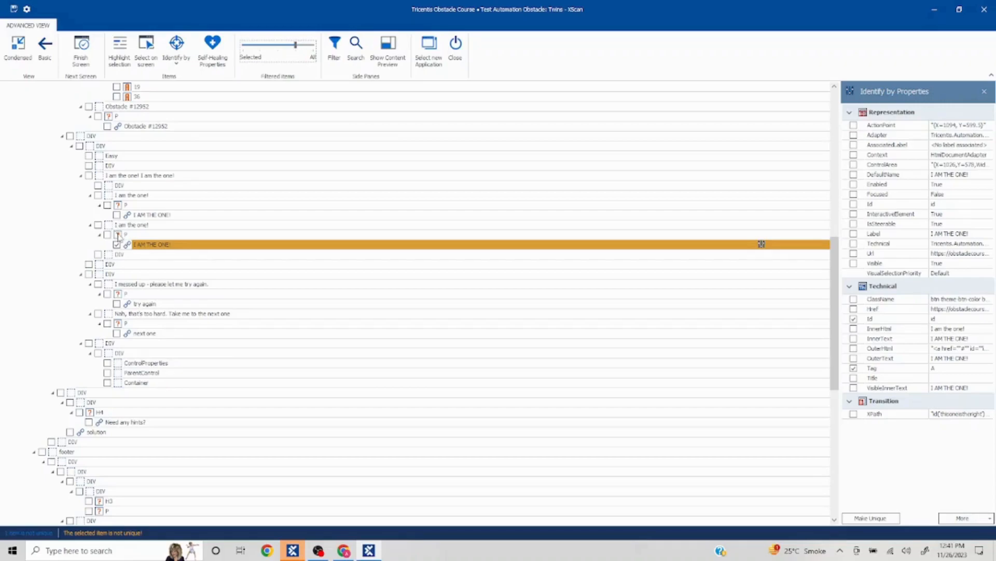
Expand the button's parents, tick the theonenexttoright container, and save the module
left_click(116, 244)
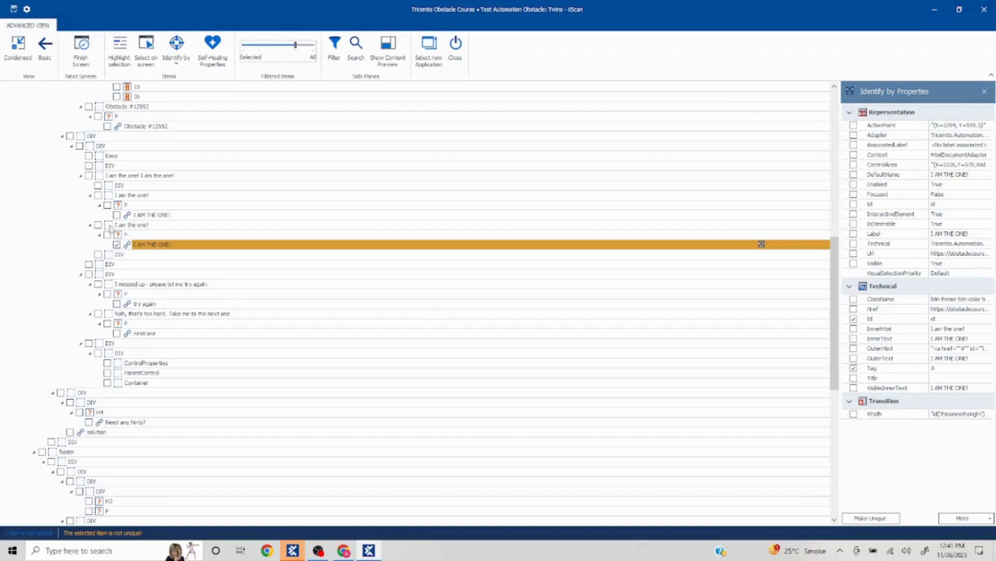
left_click(126, 234)
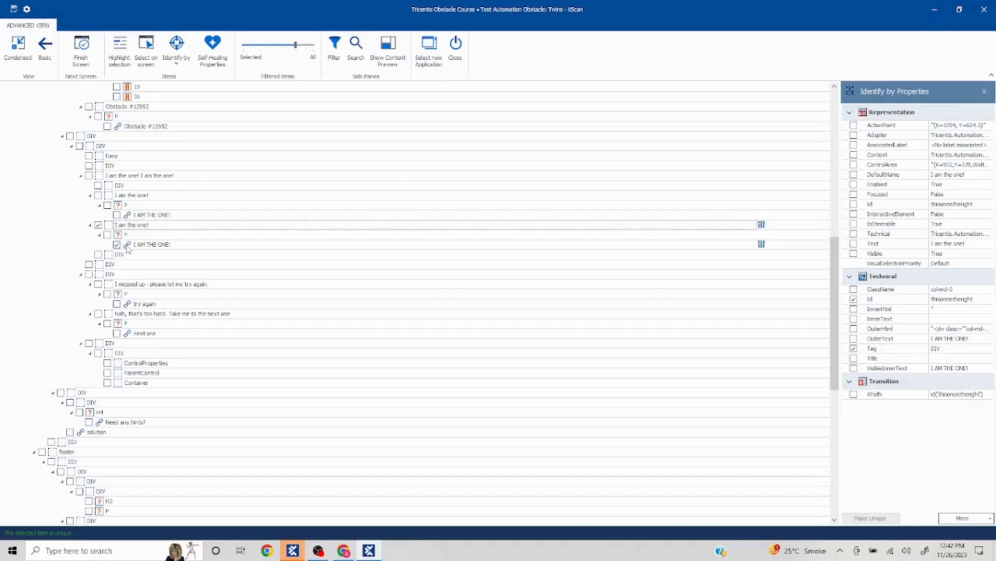
left_click(153, 244)
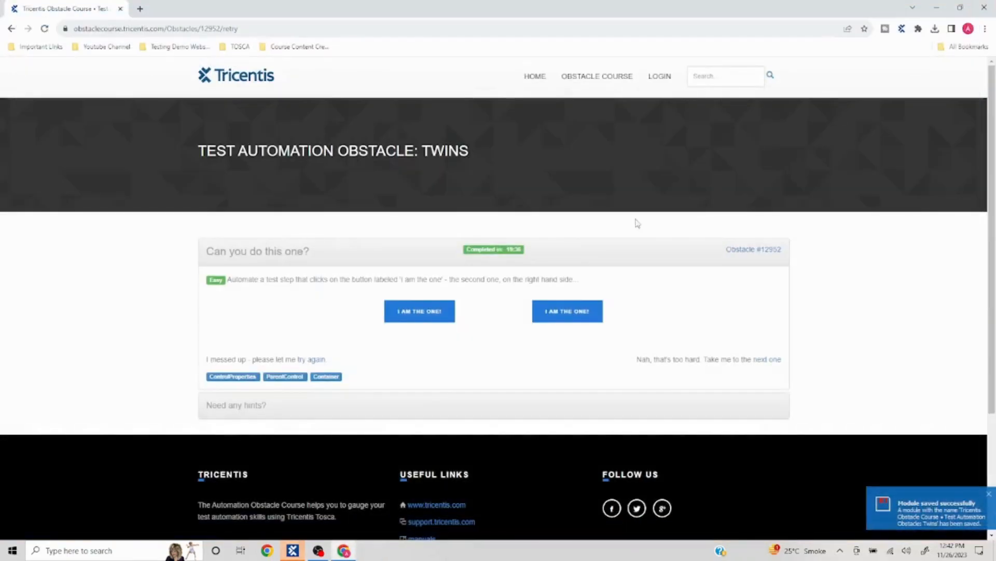
Switch from Chrome back to Tosca Commander via the taskbar
left_click(292, 550)
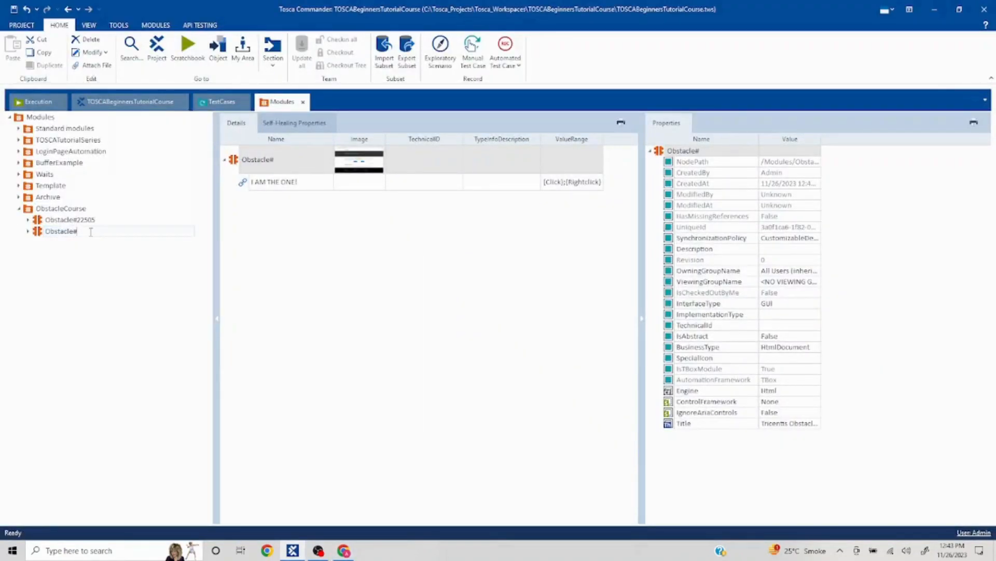
Rename the module Obstacle#12952 and drag it onto TestCases to create a test case
type("1299")
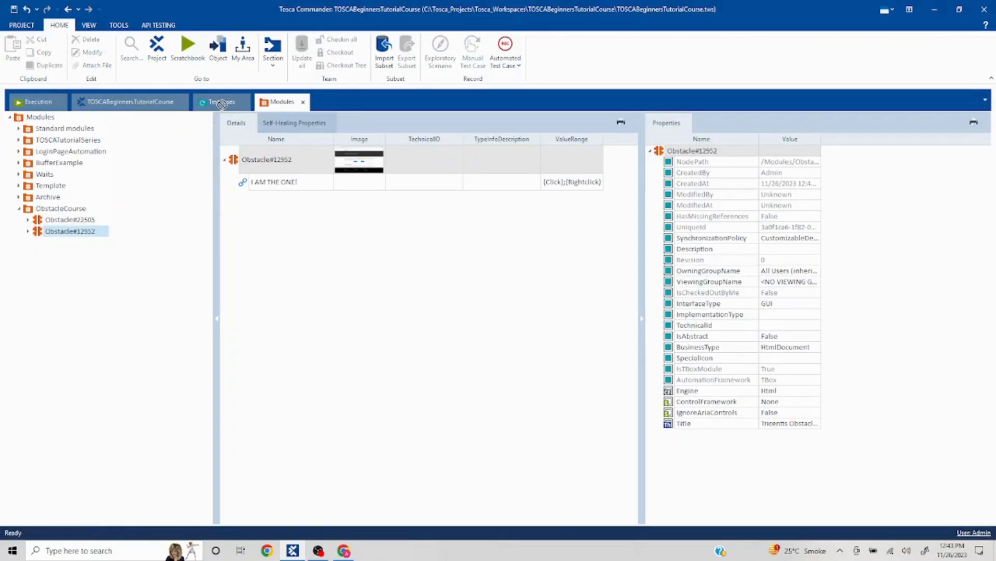
left_click(129, 102)
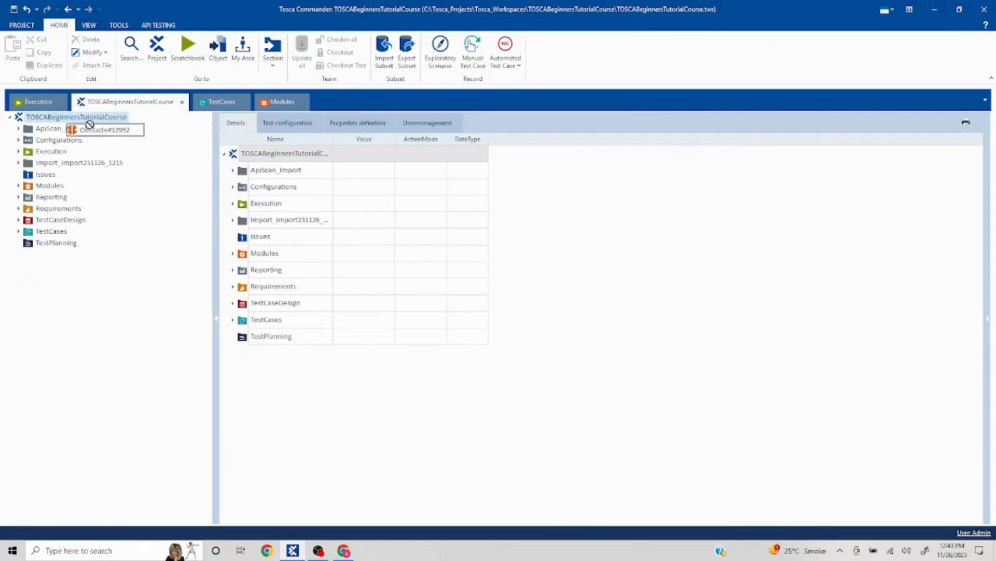
left_click(221, 102)
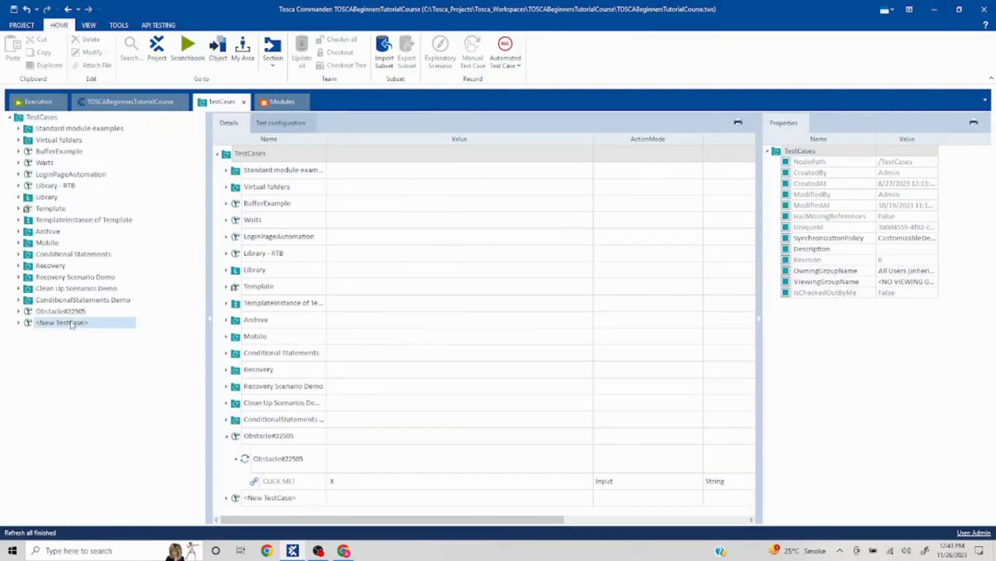
Rename the test case Obstacle#12952, set the button value to X, and run it in ScratchBook
left_click(61, 323)
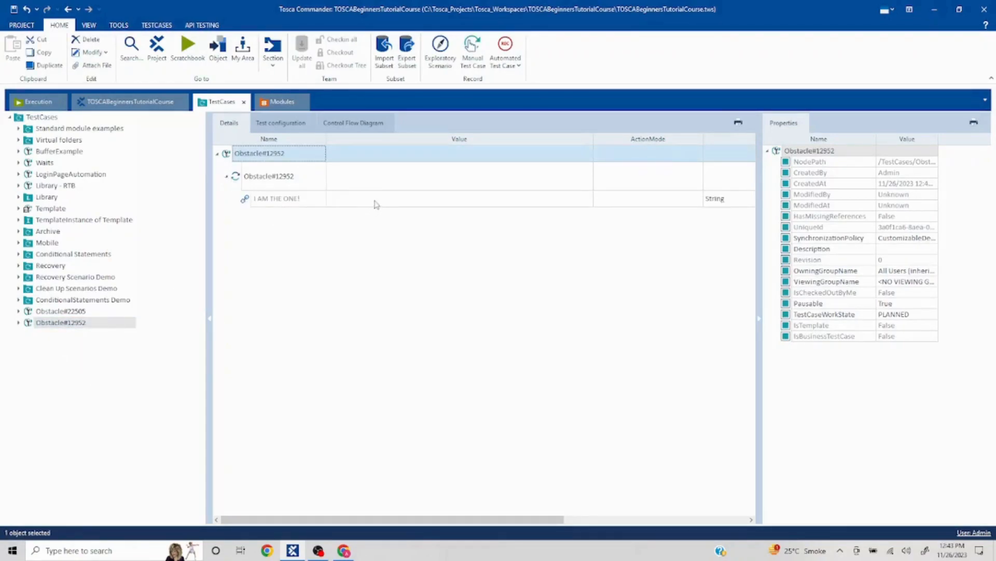
left_click(276, 198)
type("x")
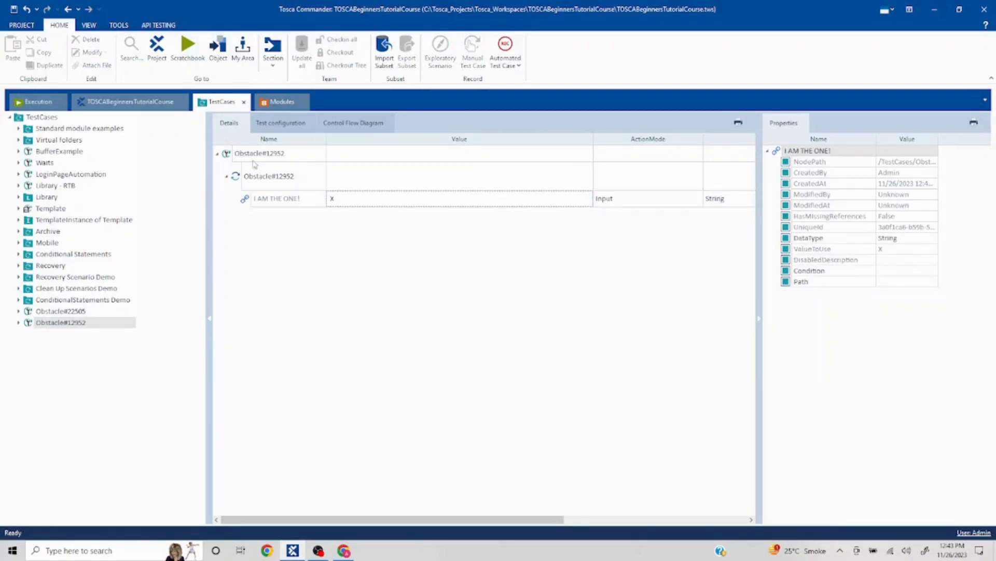
right_click(259, 152)
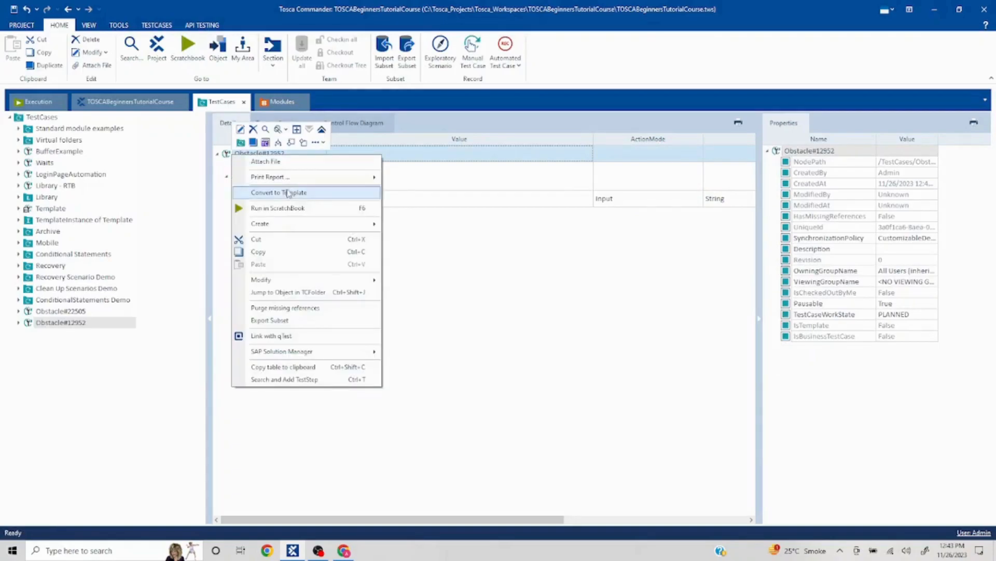
left_click(278, 207)
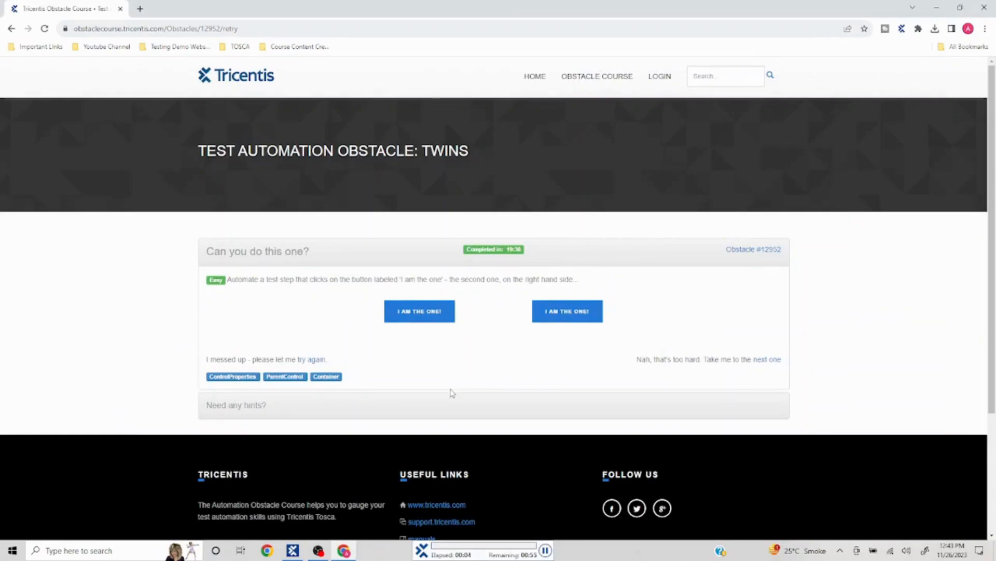
Scroll and click on the Twins page during the run, which ends on Good job!
scroll("down", 3)
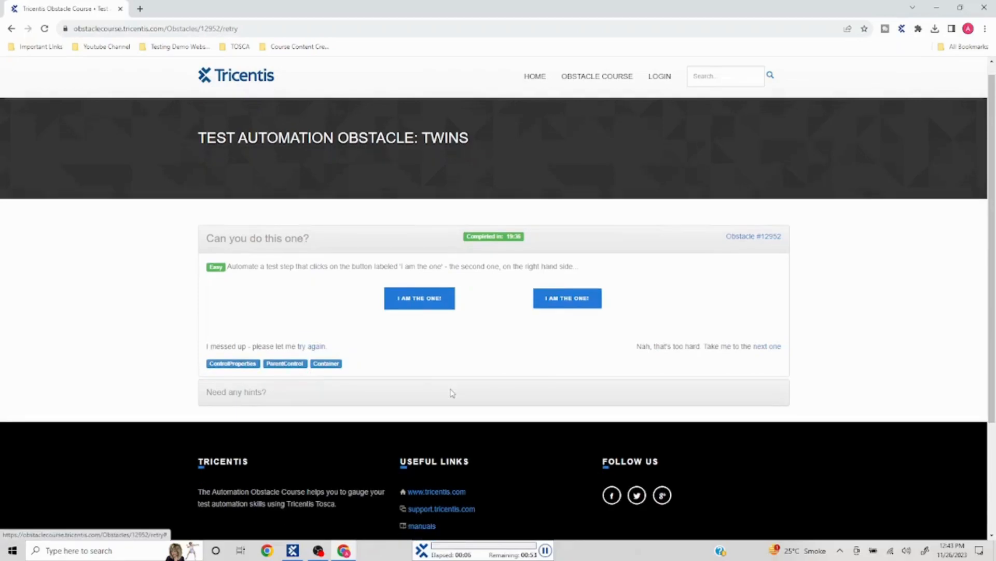
left_click(566, 297)
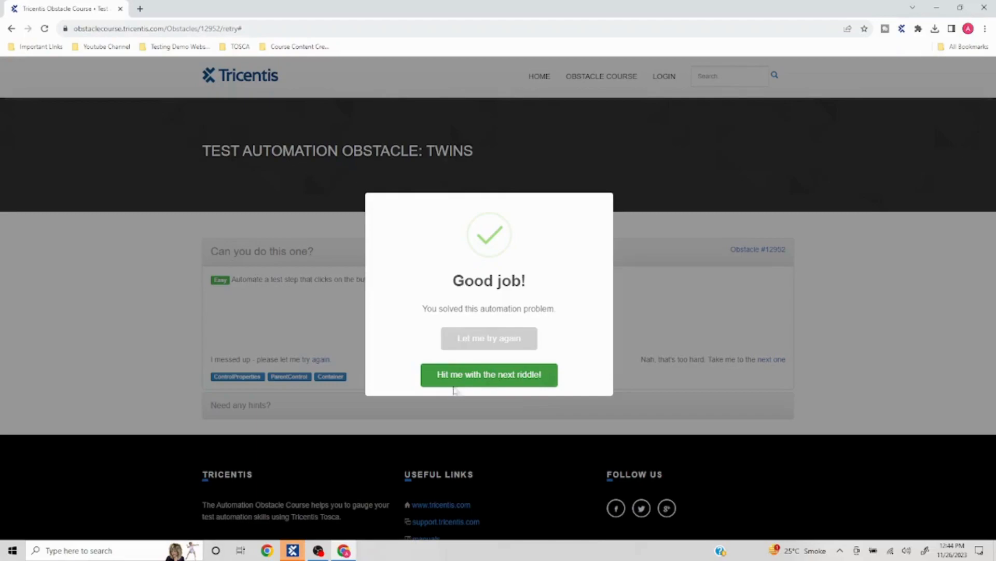
mouse_move(171, 363)
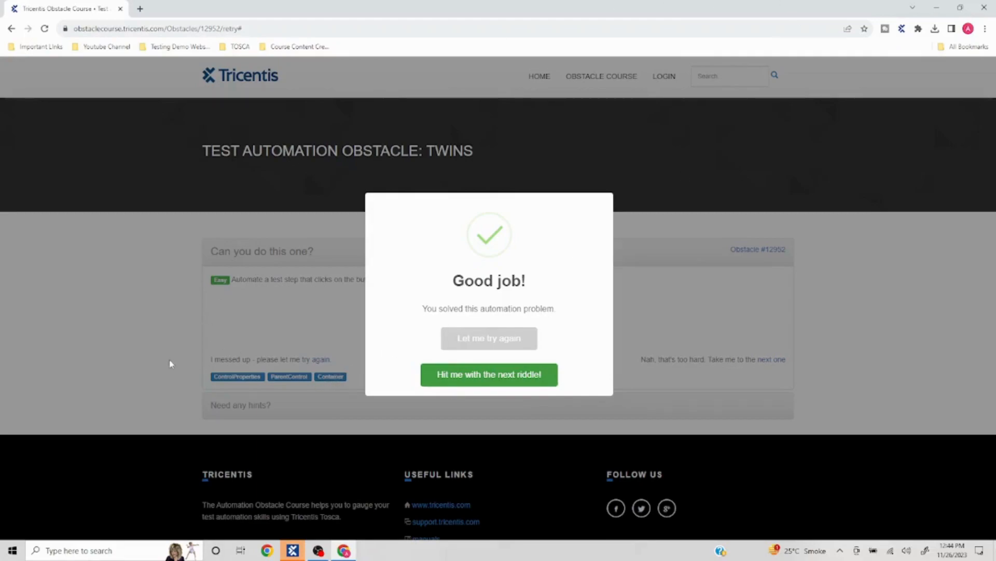
mouse_move(144, 356)
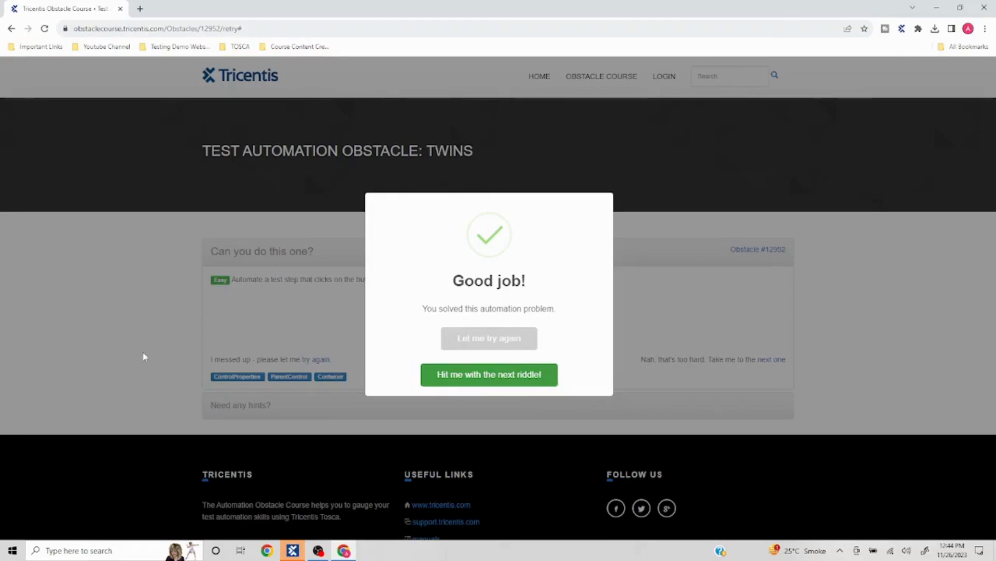